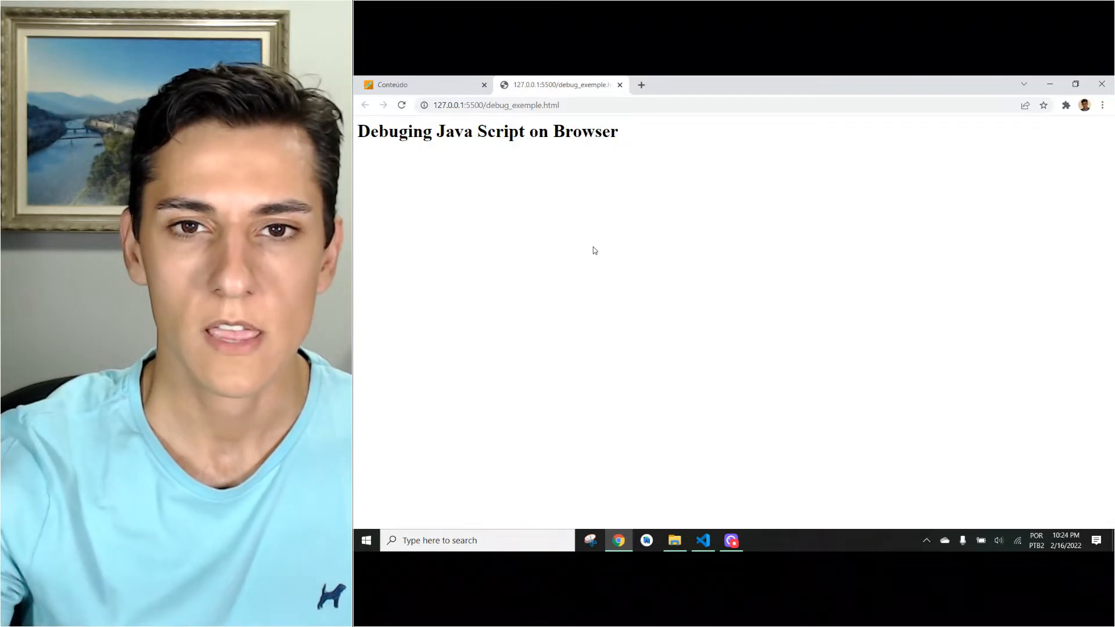
- Bring up the developer tools (F12) on the debugging example page, showing Sources with demo.js
key("F12")
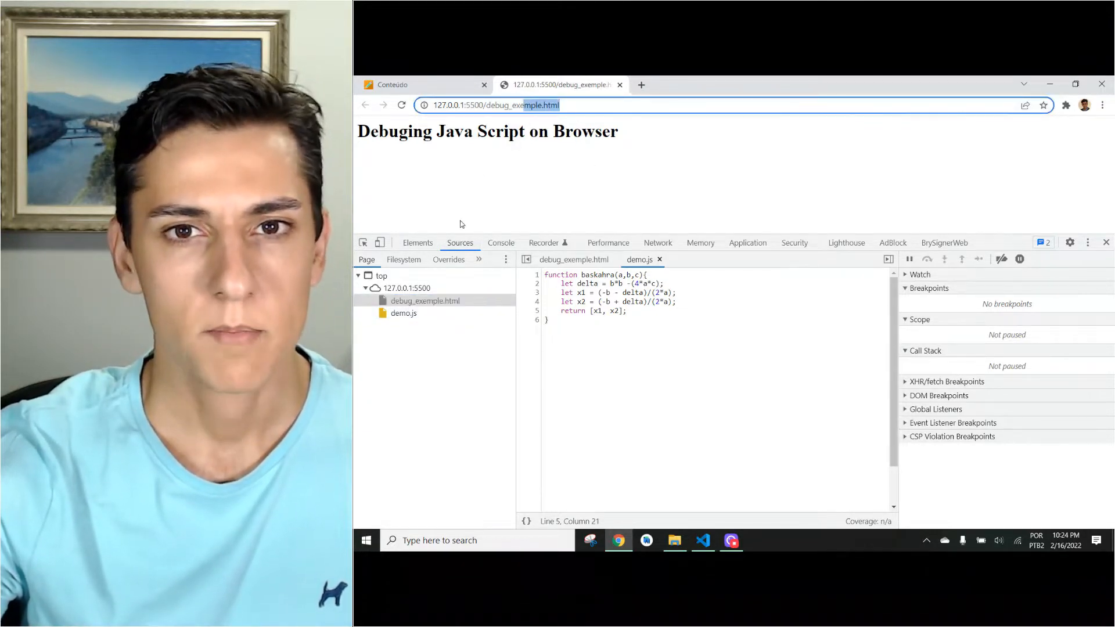
- Review debug_exemple.html's script calling baskahra and the function body in demo.js
left_click(403, 314)
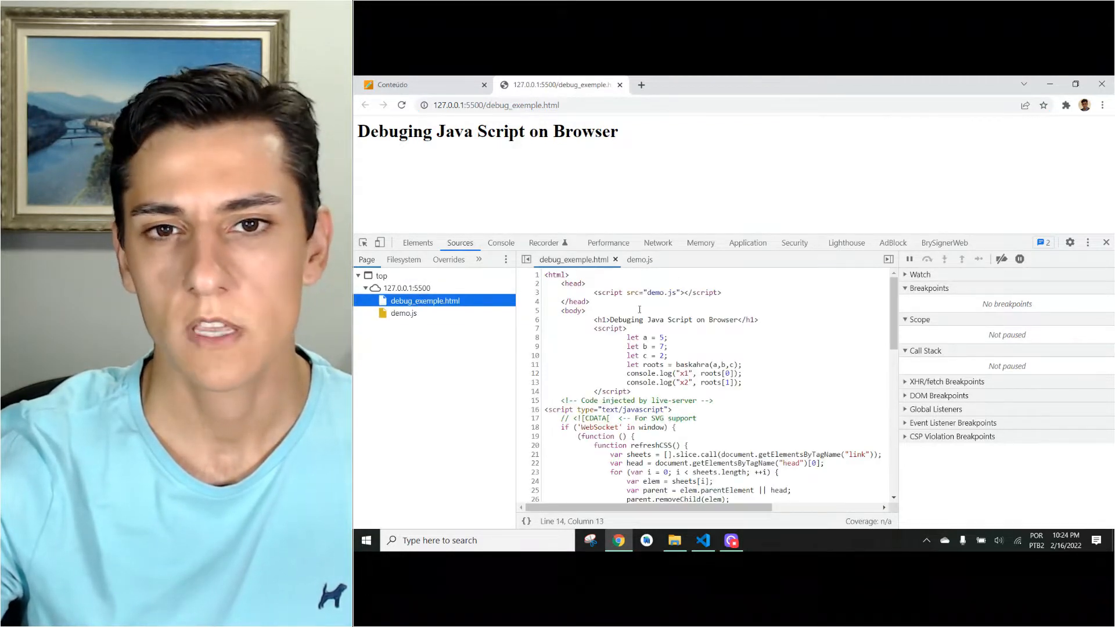
scroll("down", 3)
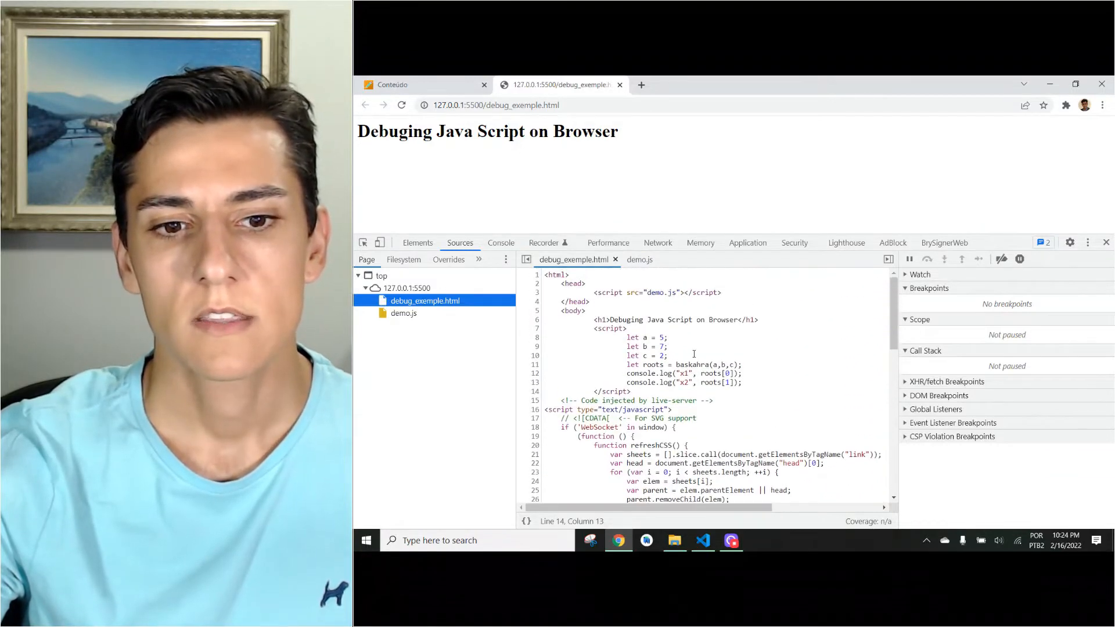
double_click(655, 293)
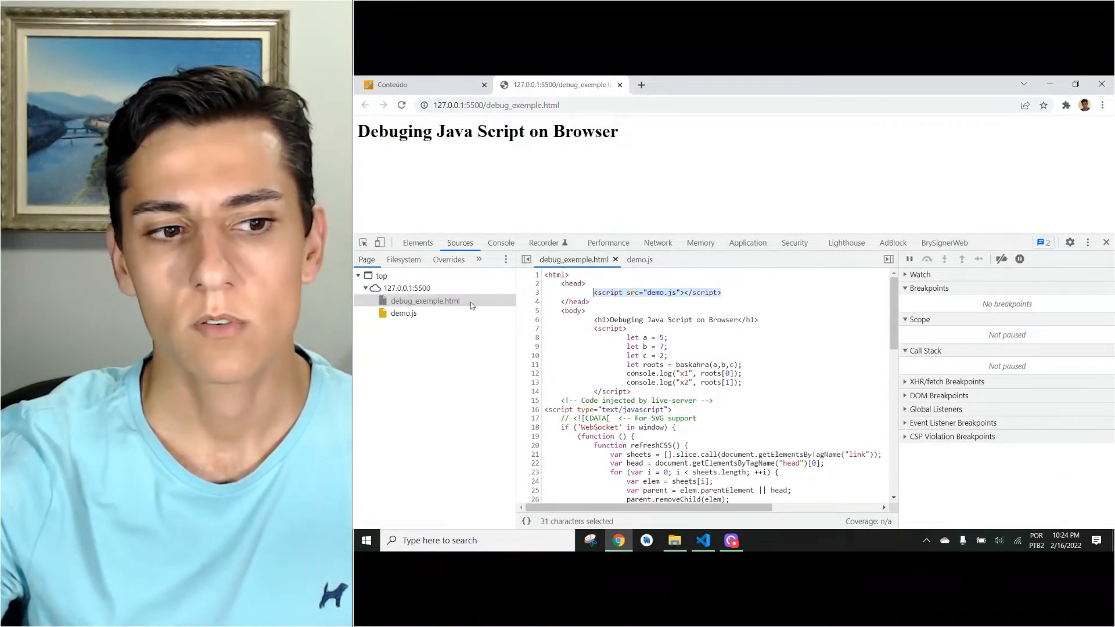
left_click(403, 313)
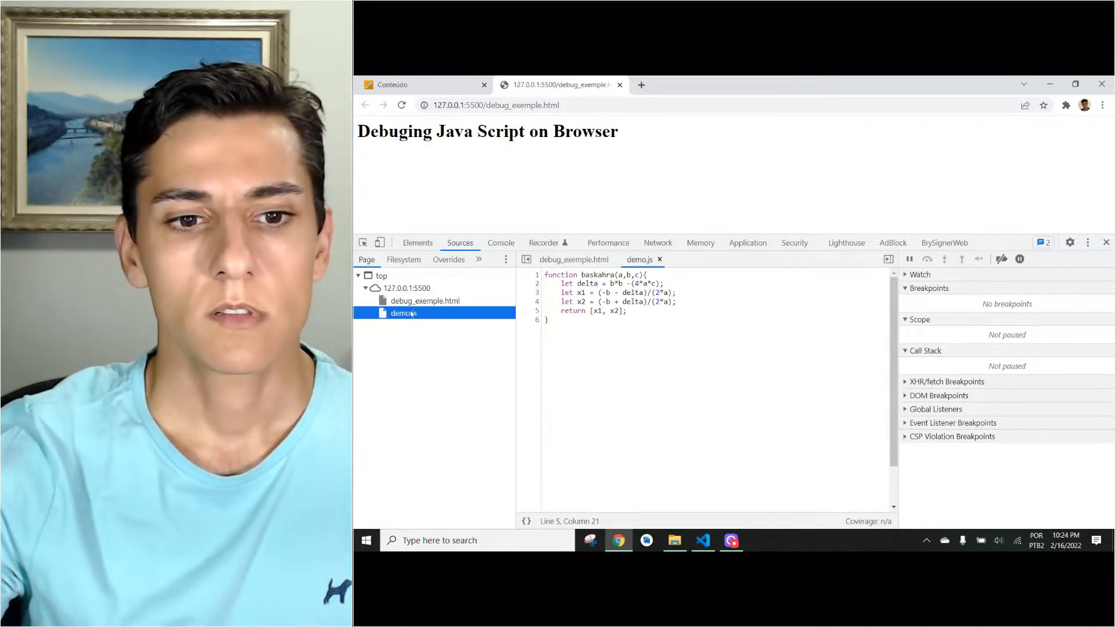
left_click(425, 300)
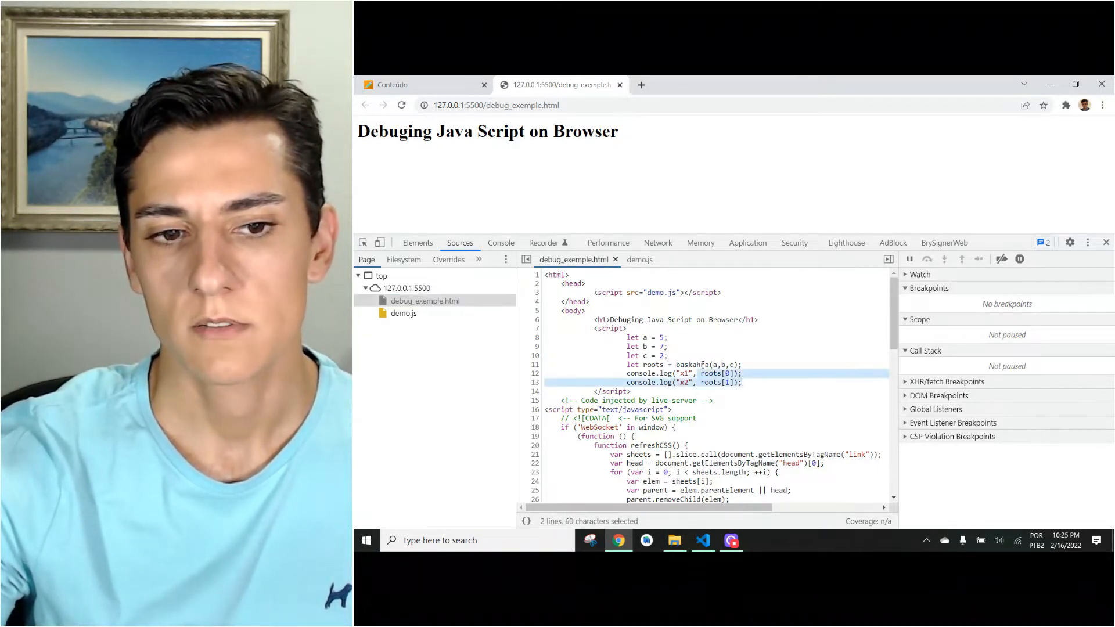
- Switch to the console showing the logged roots x1 -1.6 and x2 0.2
left_click(501, 243)
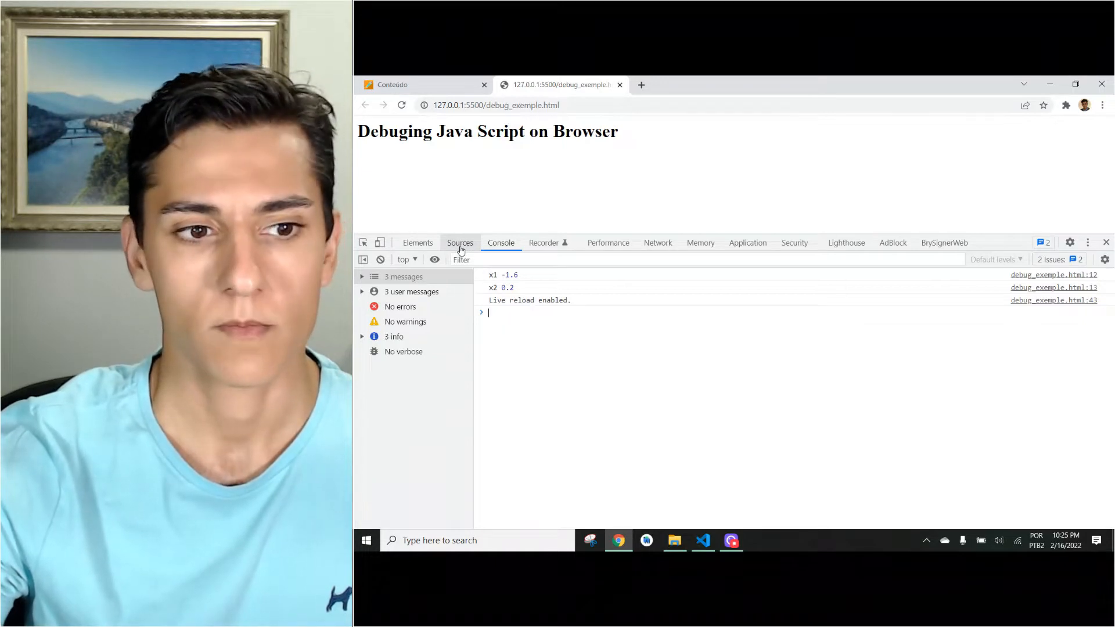
- Return to the Sources panel showing debug_exemple.html with its console.log lines
left_click(460, 243)
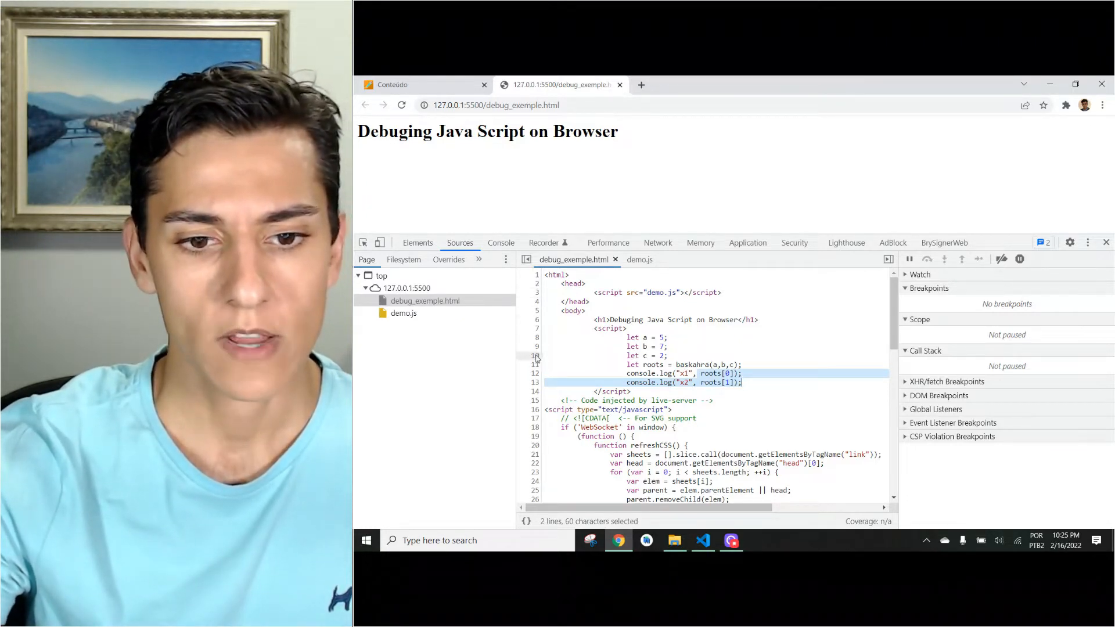
- Add breakpoints on lines 10 and 12 of the debug_exemple.html script
right_click(534, 355)
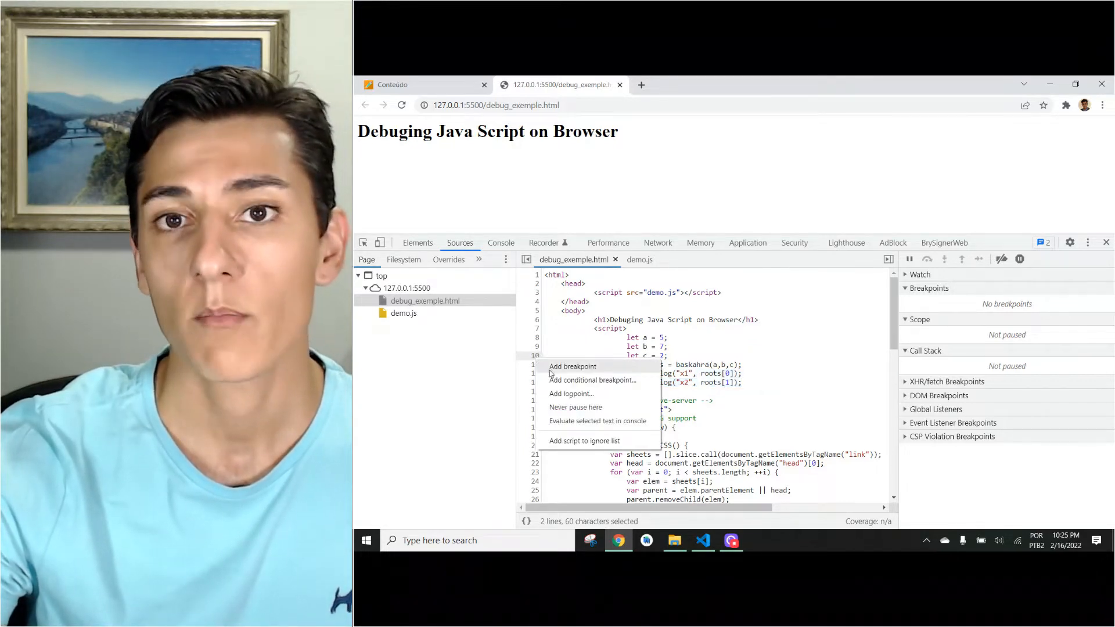
left_click(572, 366)
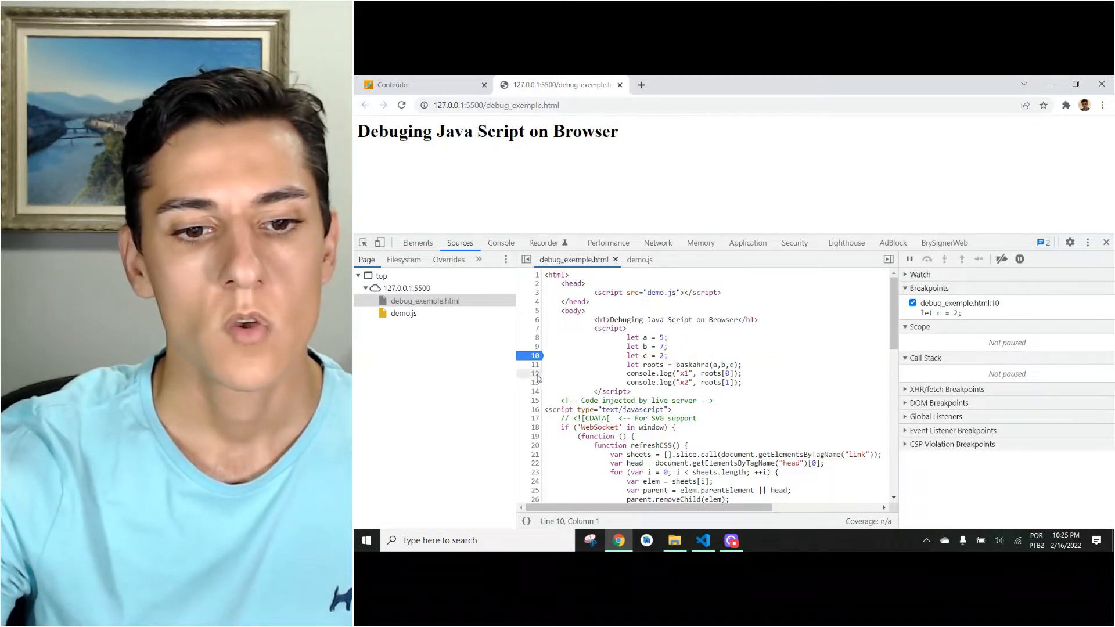
left_click(535, 373)
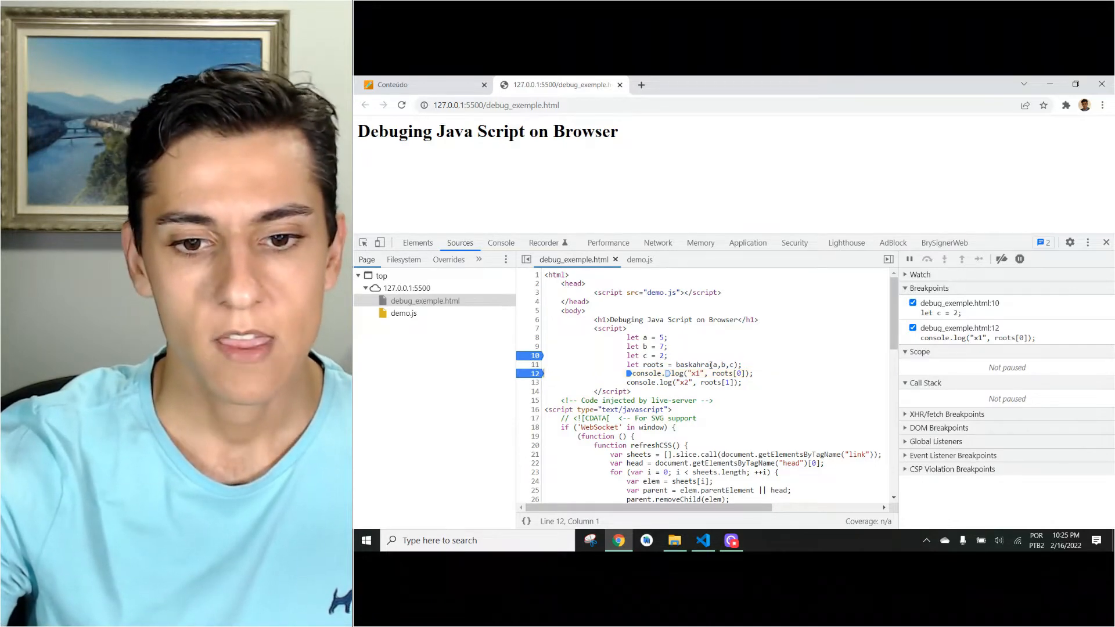
- Add a breakpoint on line 3 of demo.js inside the baskahra function
left_click(403, 313)
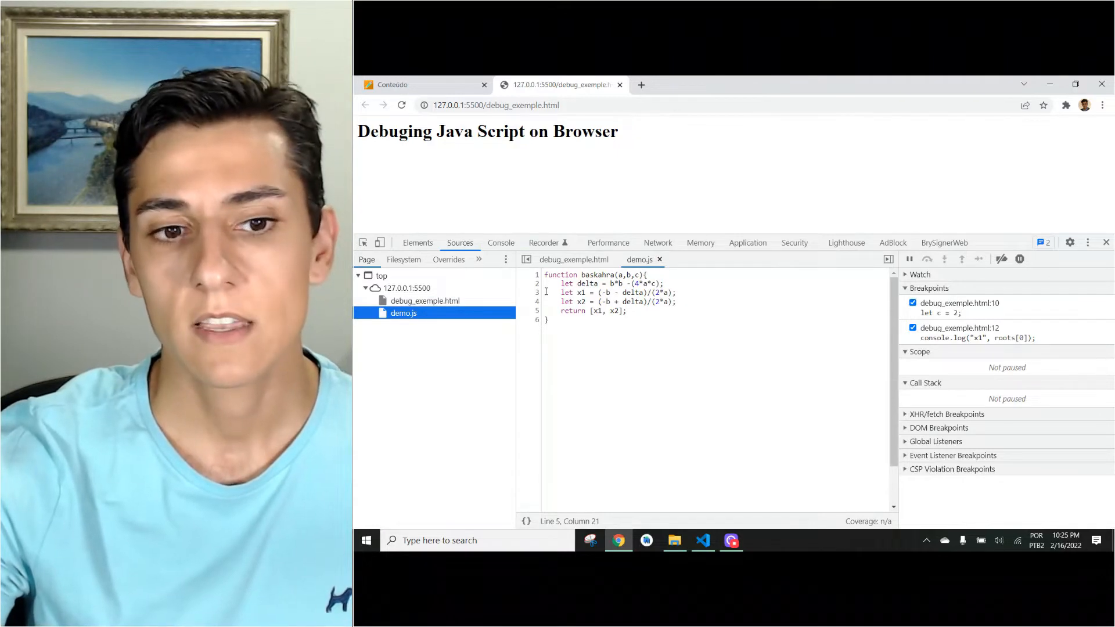
right_click(534, 292)
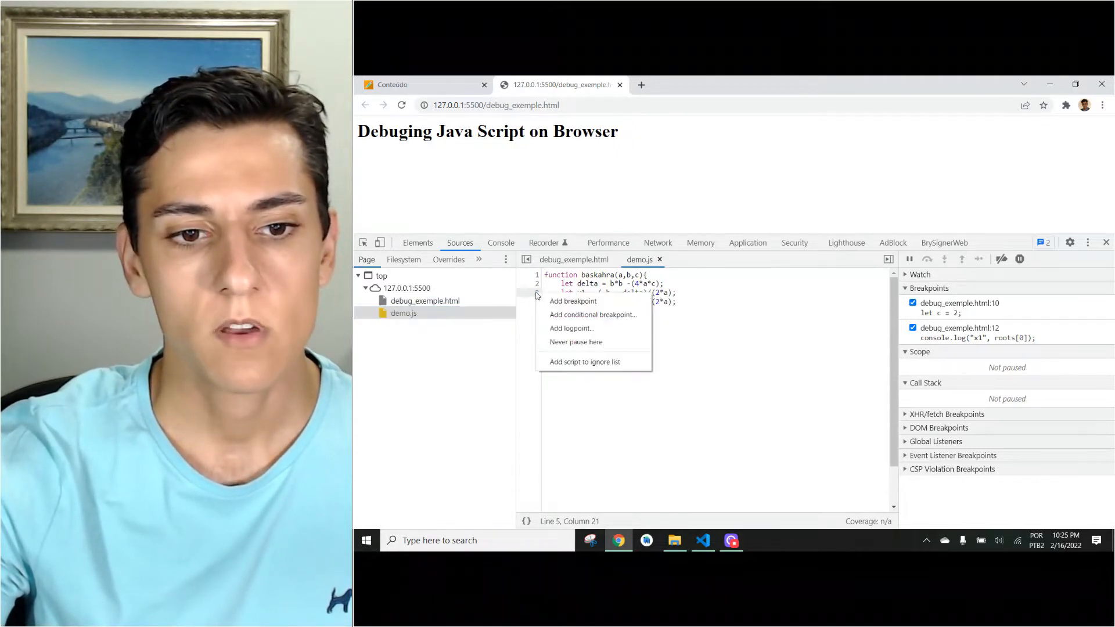
left_click(573, 301)
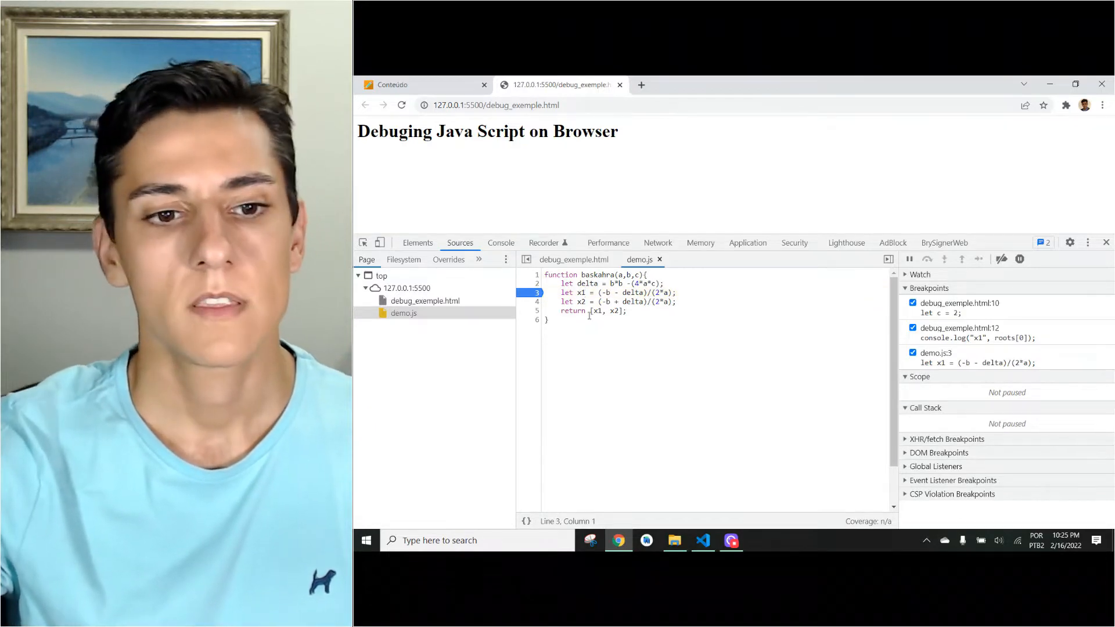
mouse_move(403, 312)
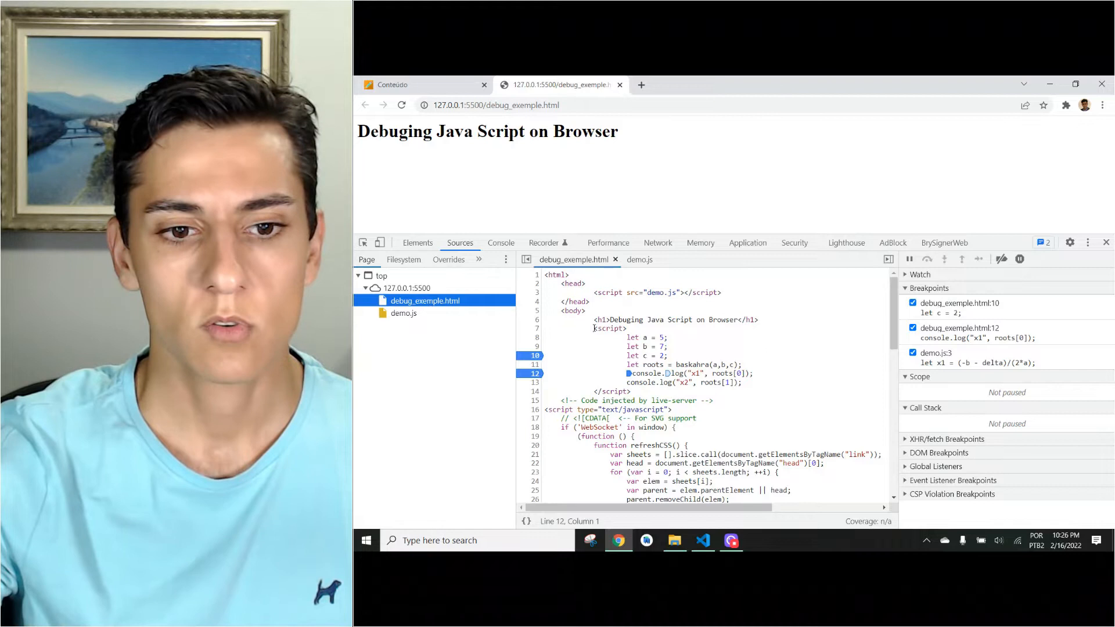
- Reload to pause at the line 10 breakpoint, then step over to line 11 so c holds 2
left_click_drag(627, 328, 626, 392)
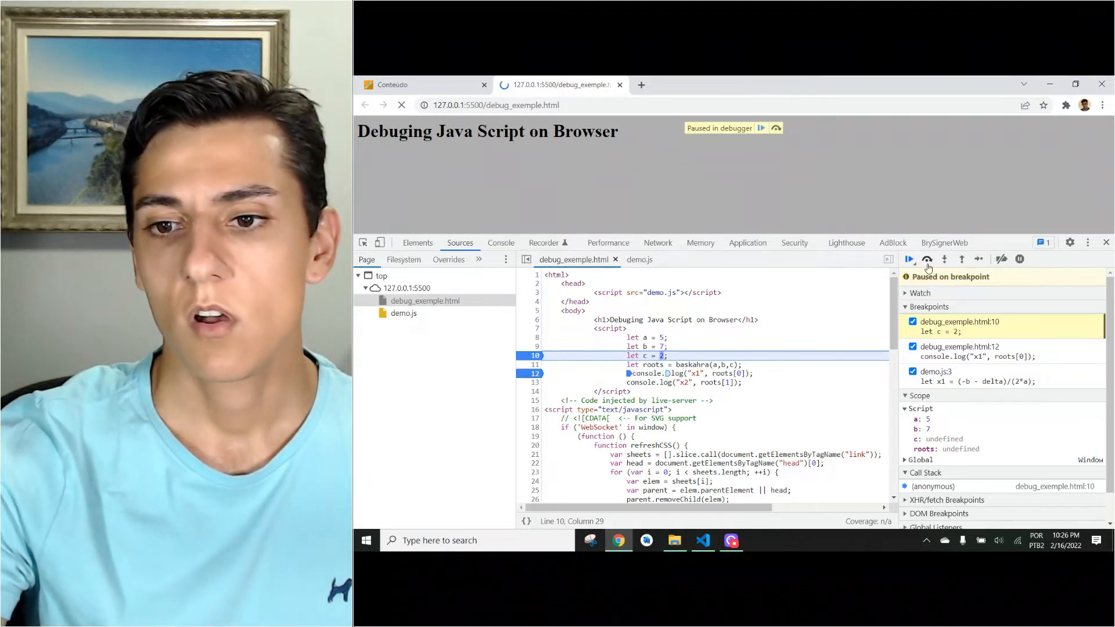
mouse_move(927, 259)
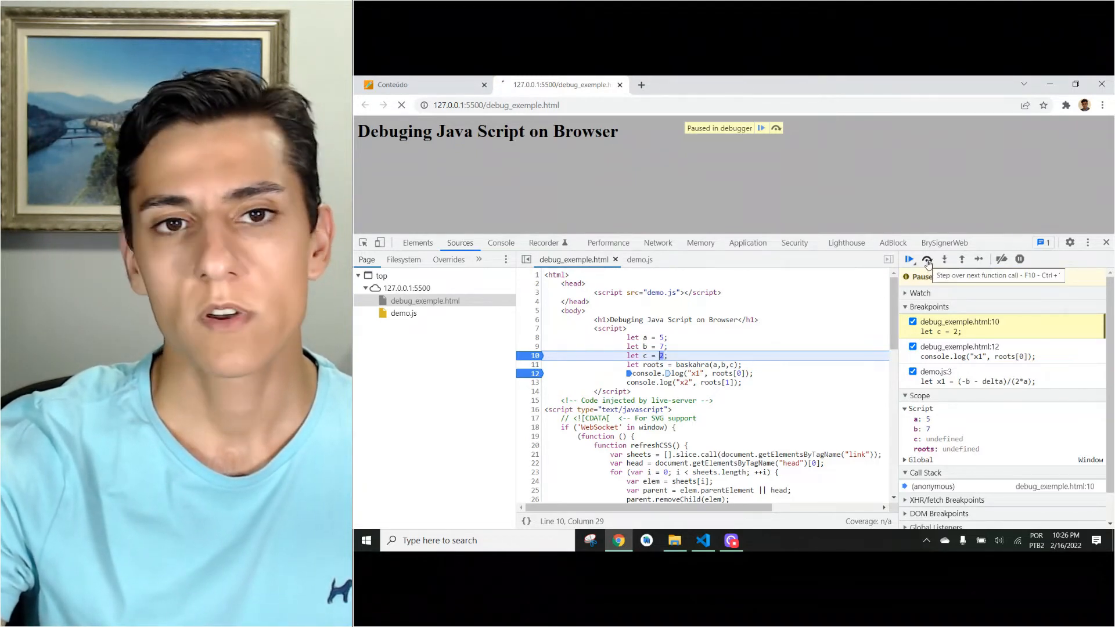
left_click(927, 259)
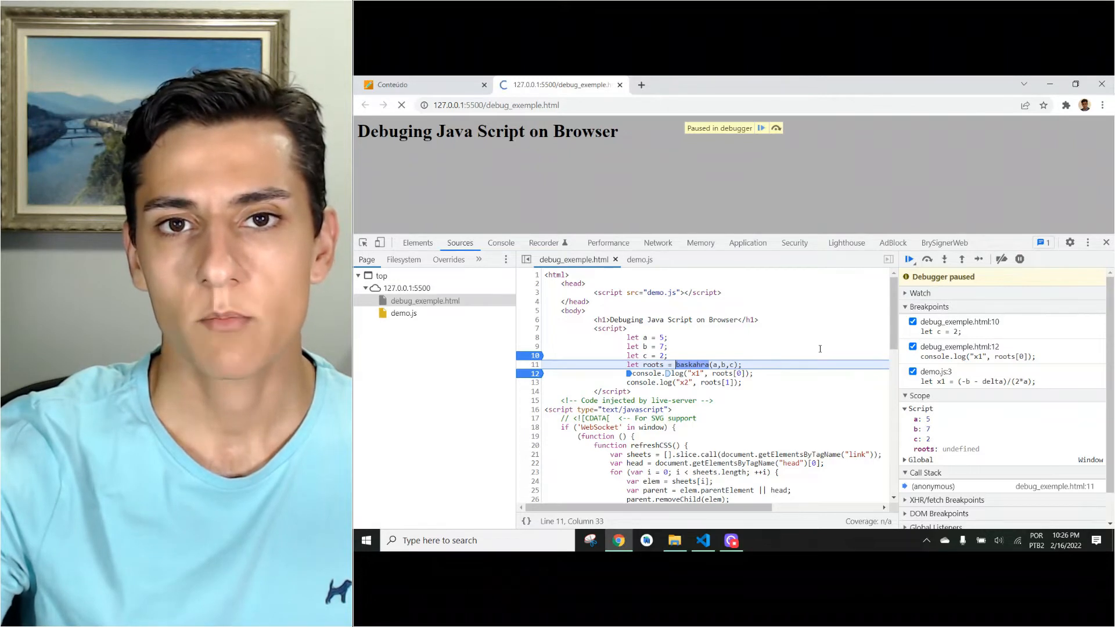
mouse_move(910, 259)
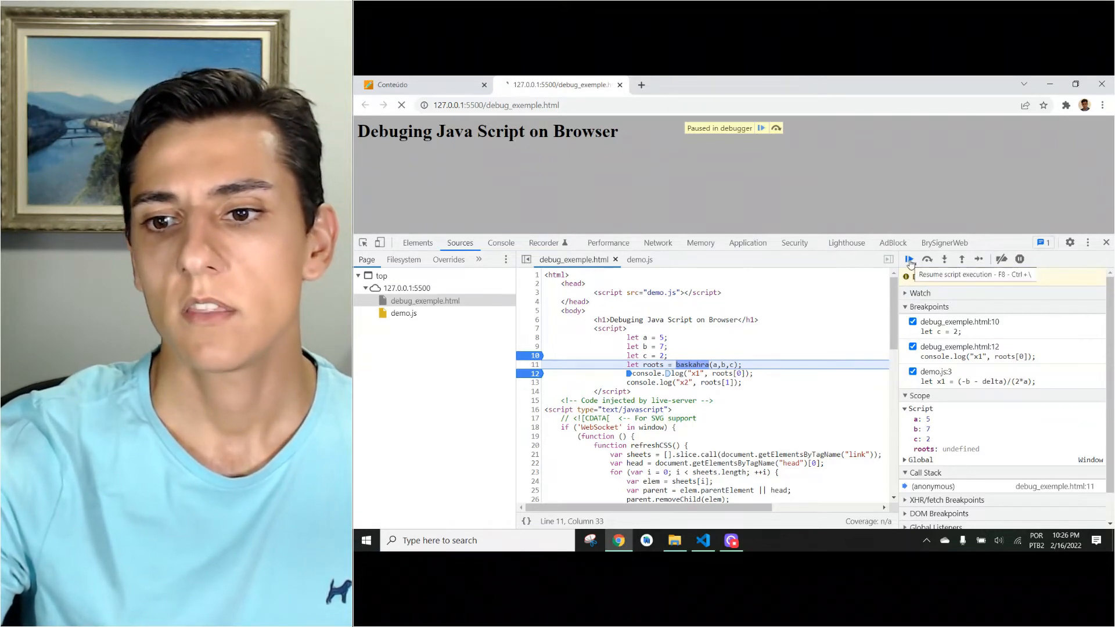
- Resume into demo.js line 3, step over computing x1 -1.6 and x2 0.2, then resume to line 12
left_click(944, 259)
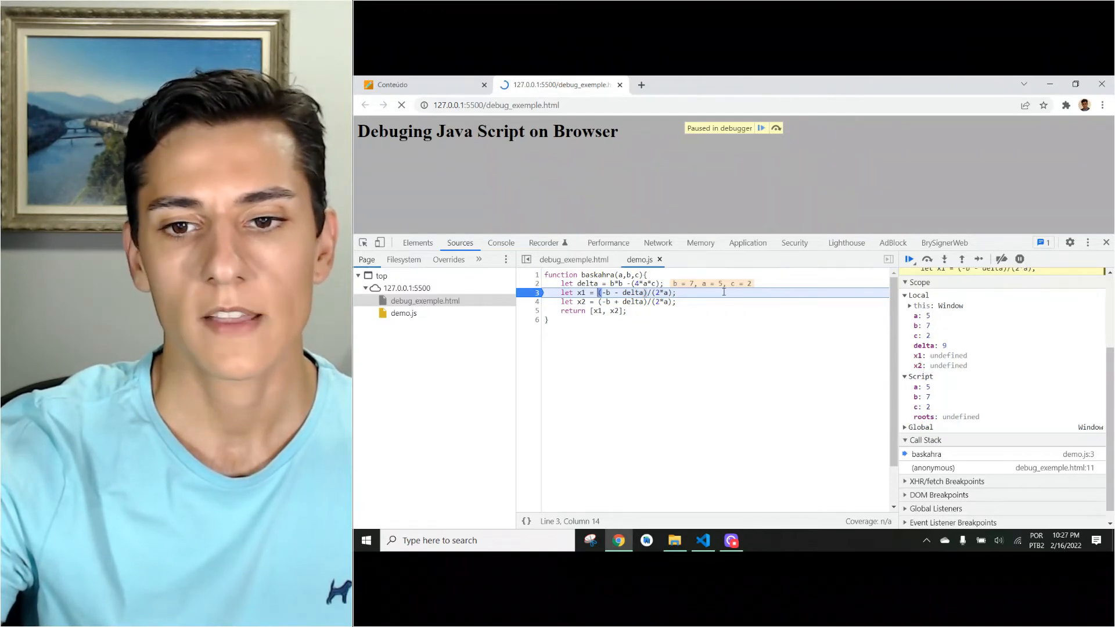
left_click(945, 259)
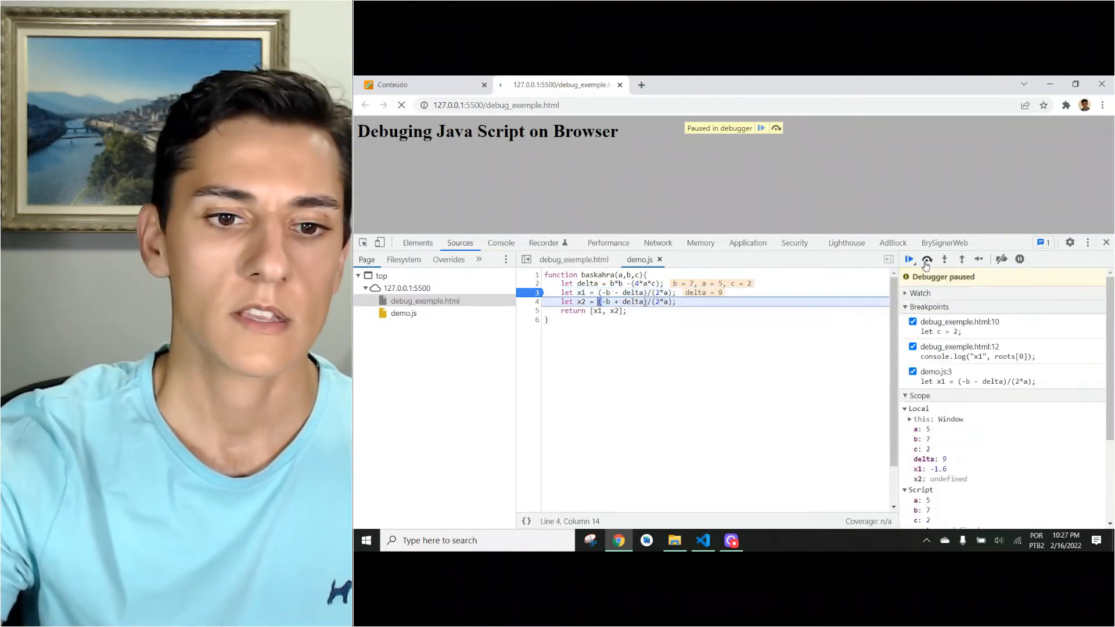
left_click(943, 259)
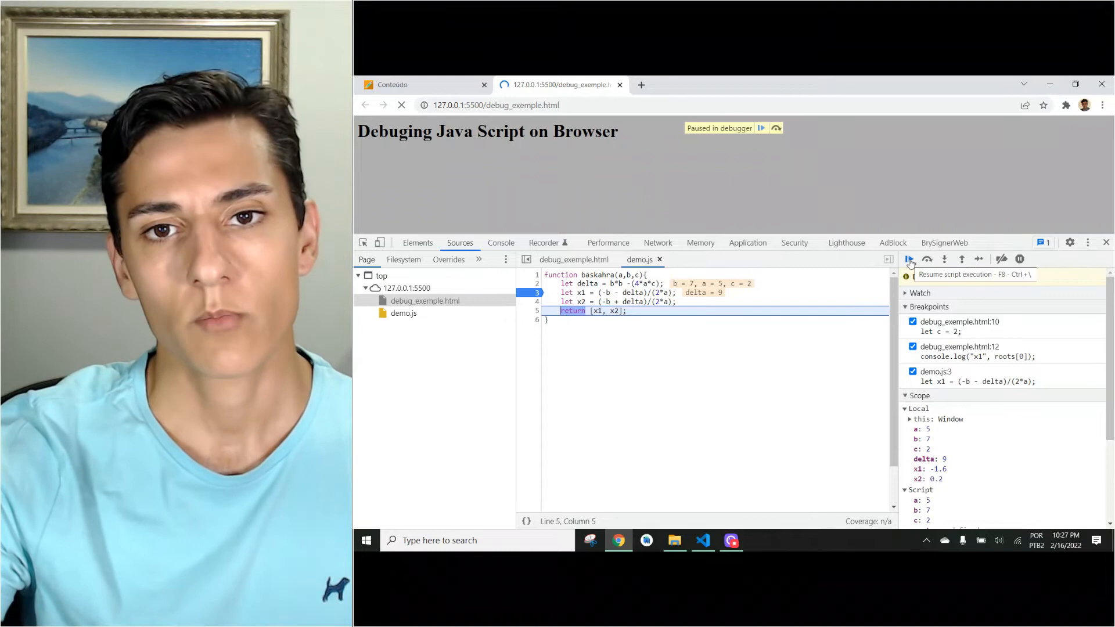
left_click(909, 259)
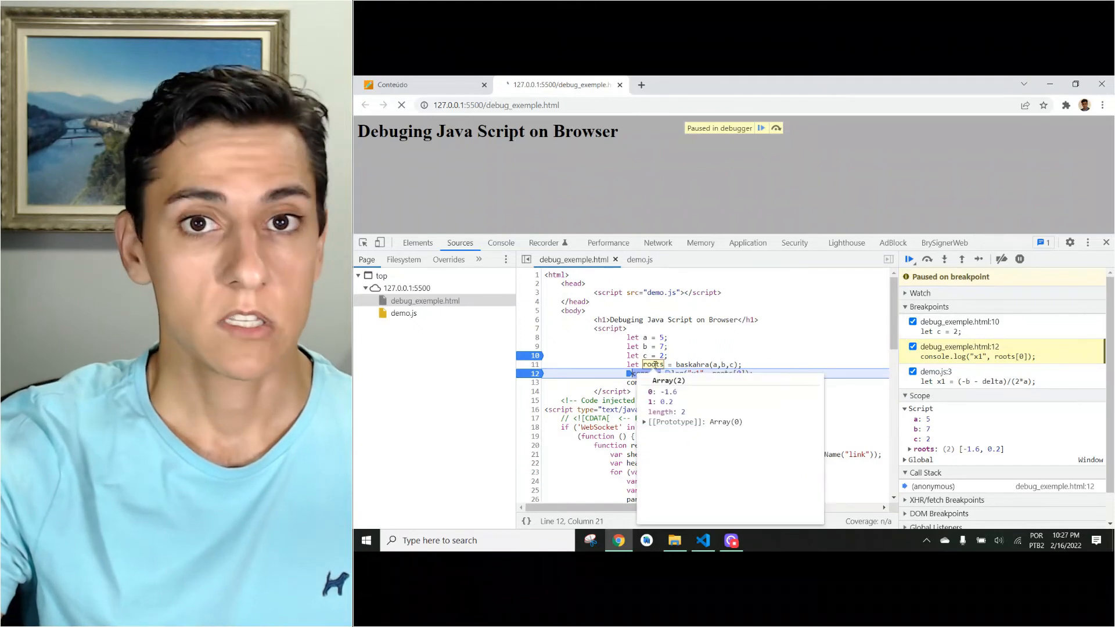
- Check the empty console, then step over the two console.log lines 12 and 13
left_click(501, 243)
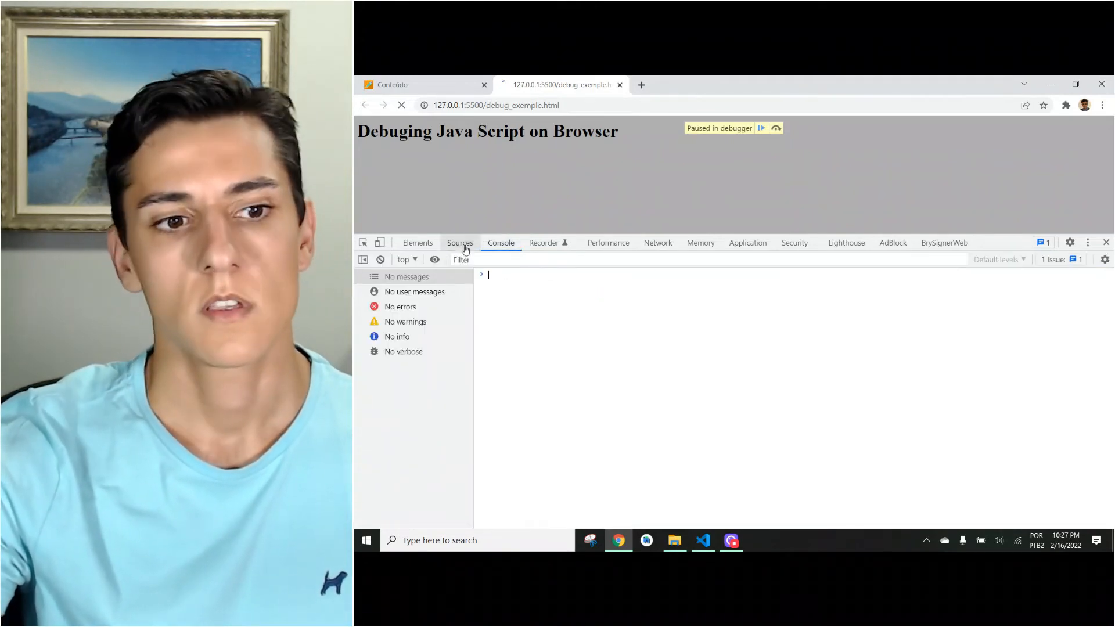
left_click(460, 243)
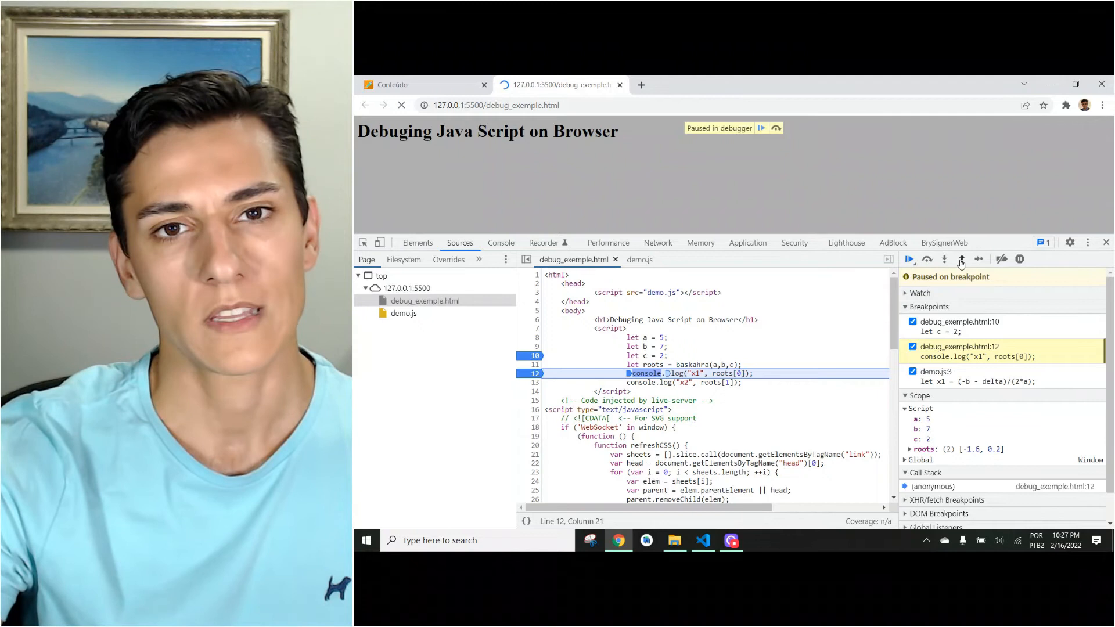
mouse_move(961, 259)
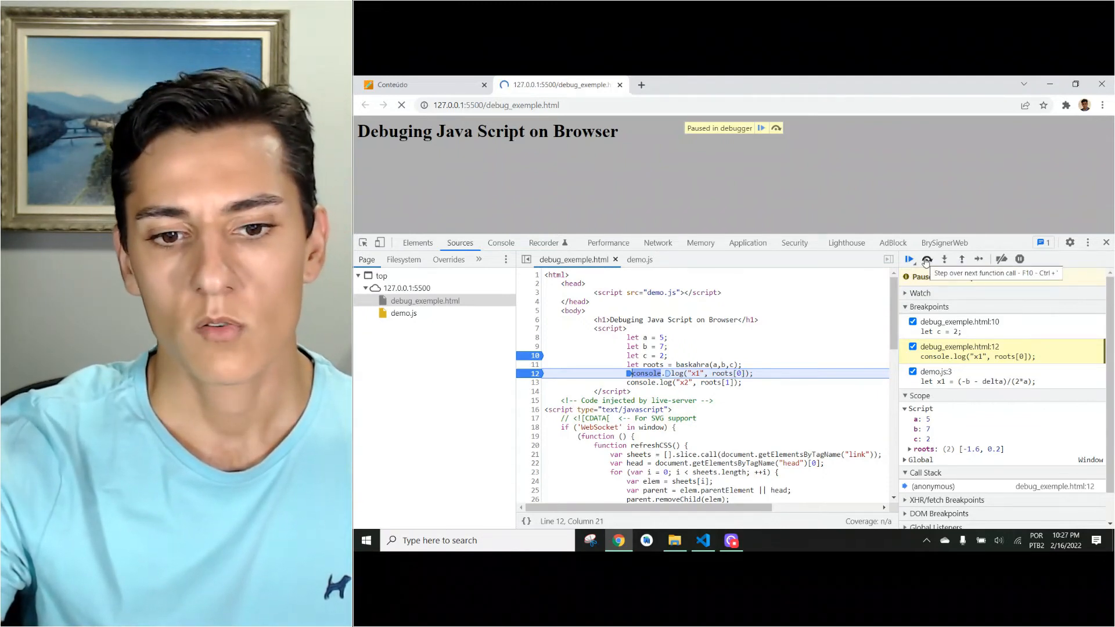
left_click(927, 259)
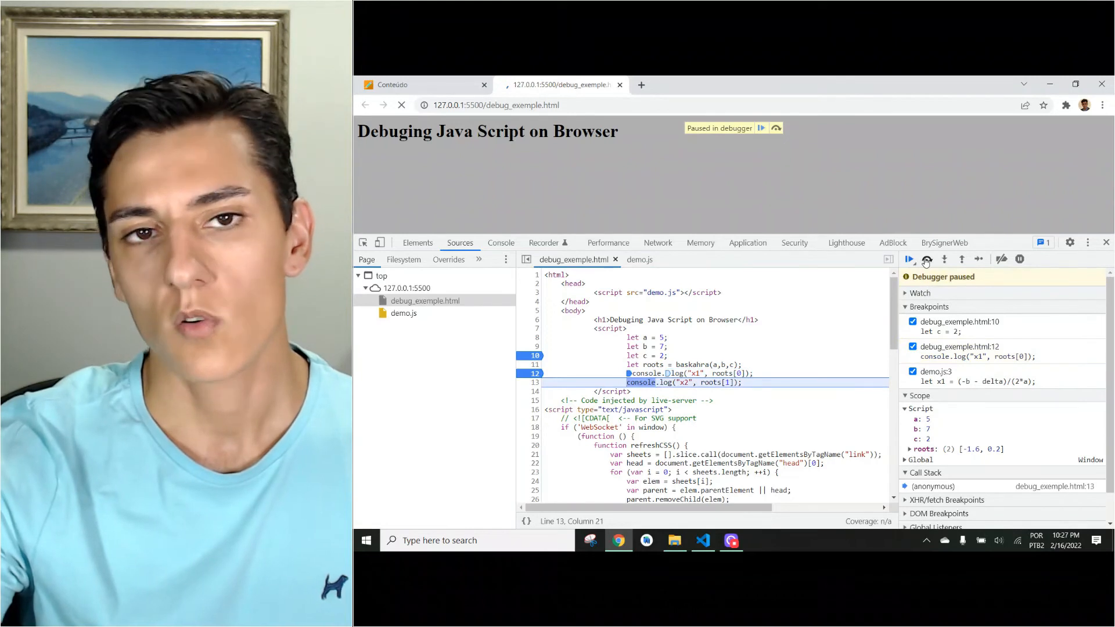
left_click(501, 243)
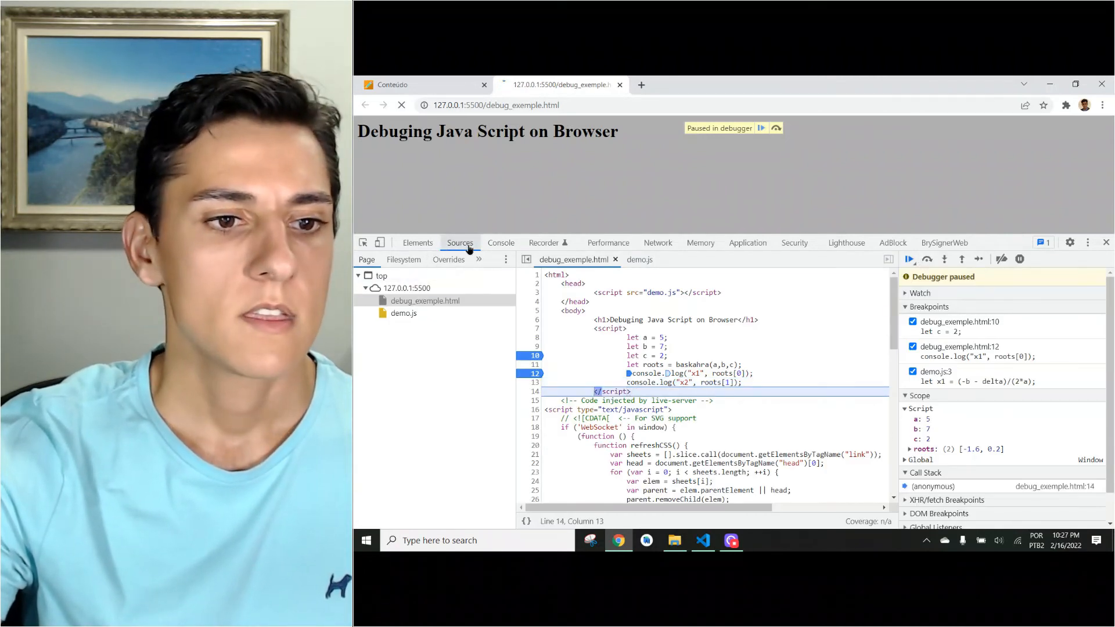
- View the console printing x1 -1.6 and x2 0.2 and resume so the script finishes
left_click(500, 243)
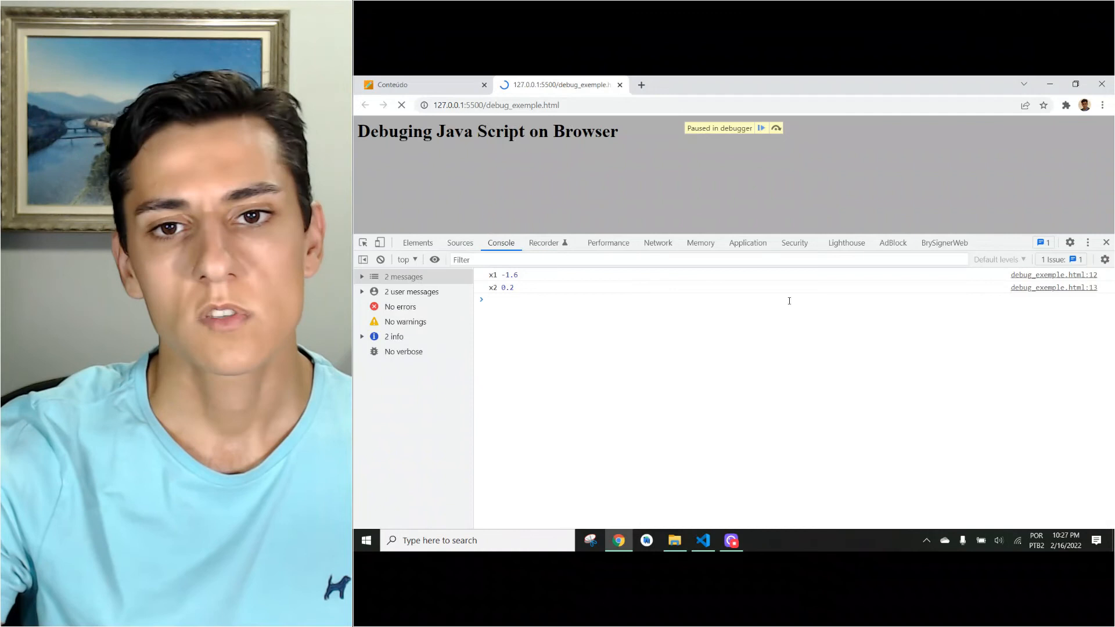
left_click(762, 128)
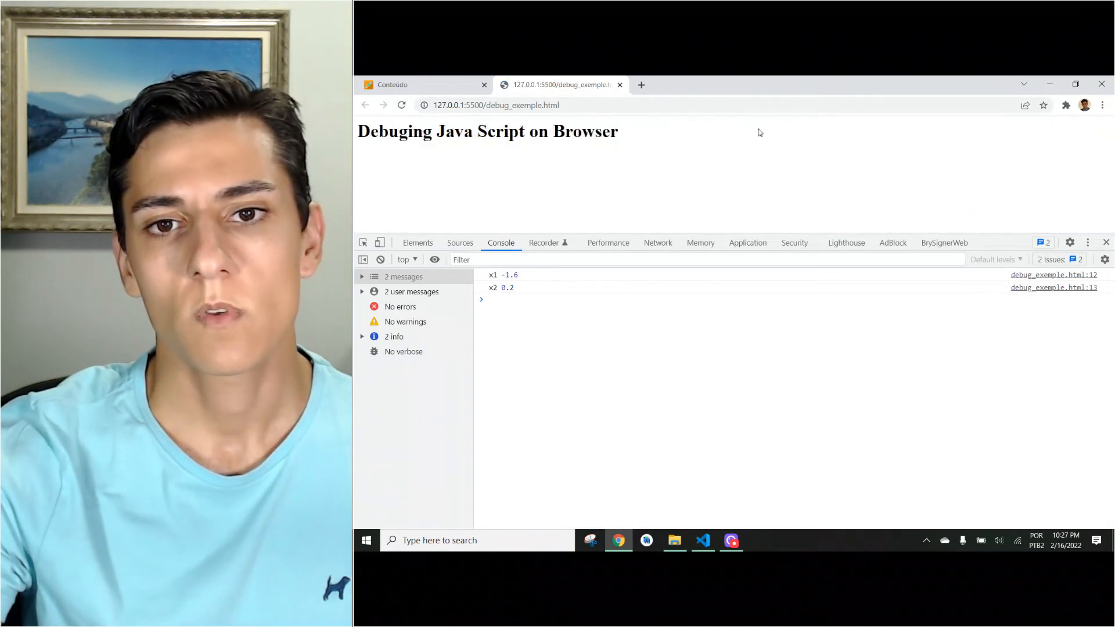